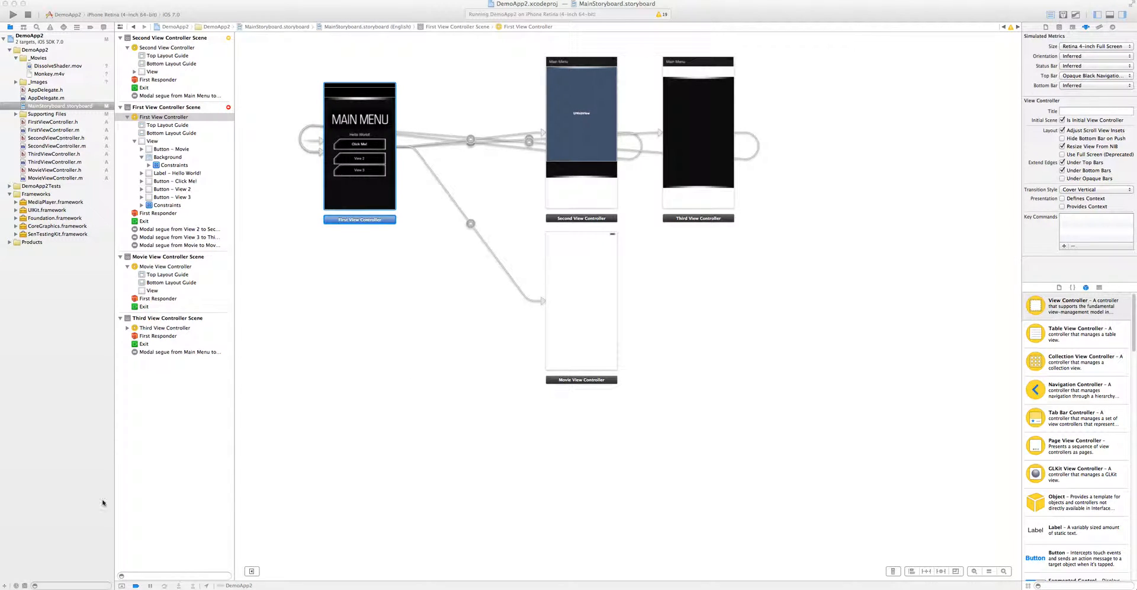
mouse_move(391, 486)
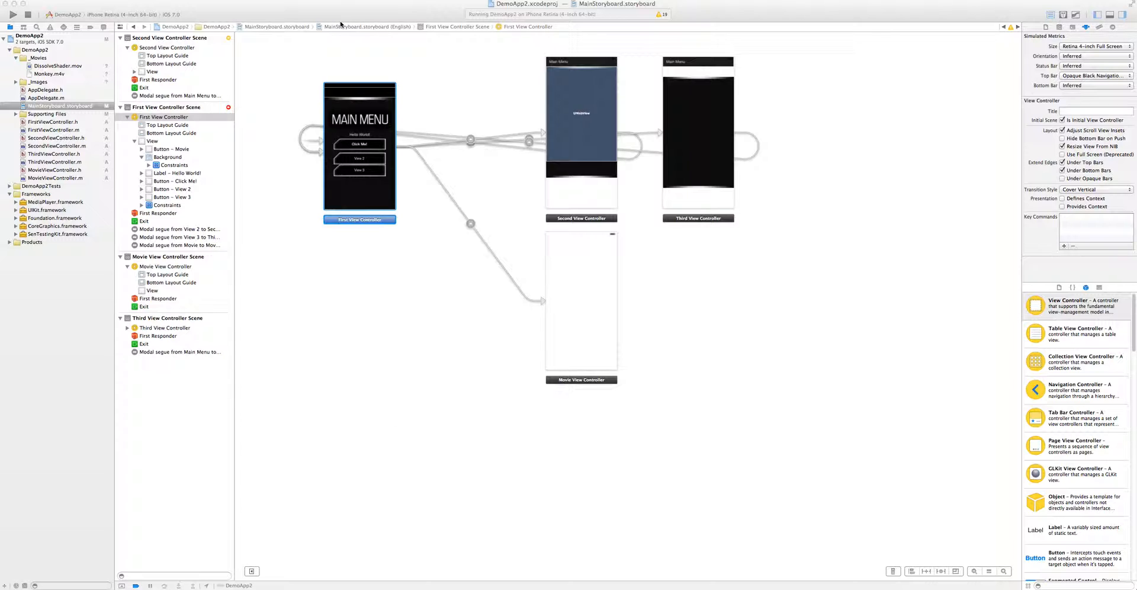
mouse_move(677, 173)
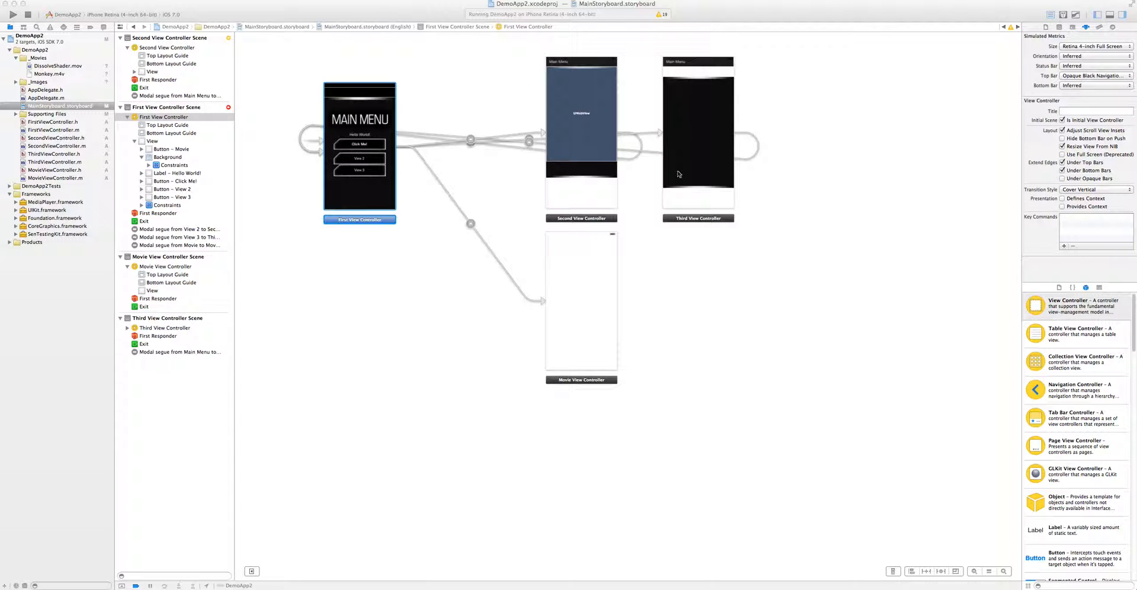
mouse_move(446, 111)
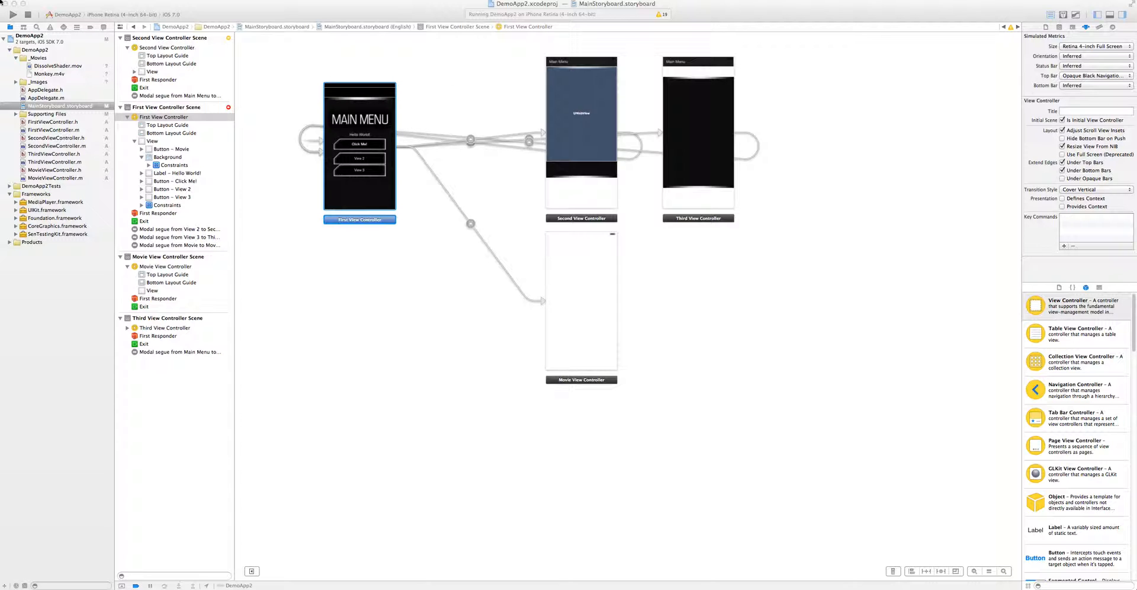
- Run DemoApp2 in the iOS Simulator to view its Main Menu, then stop it
left_click(13, 14)
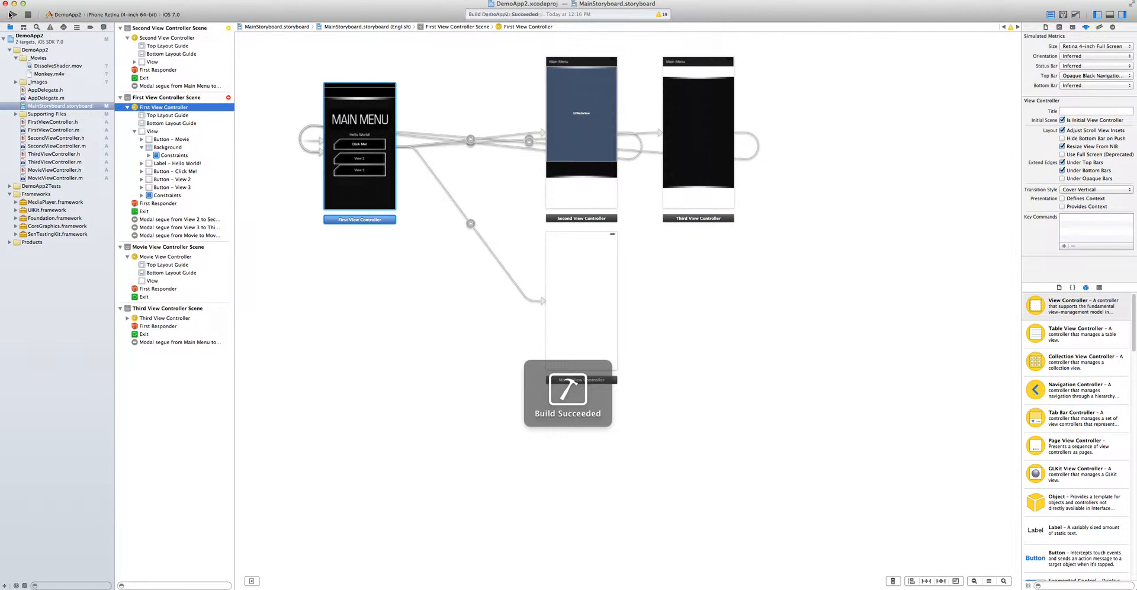
left_click(7, 14)
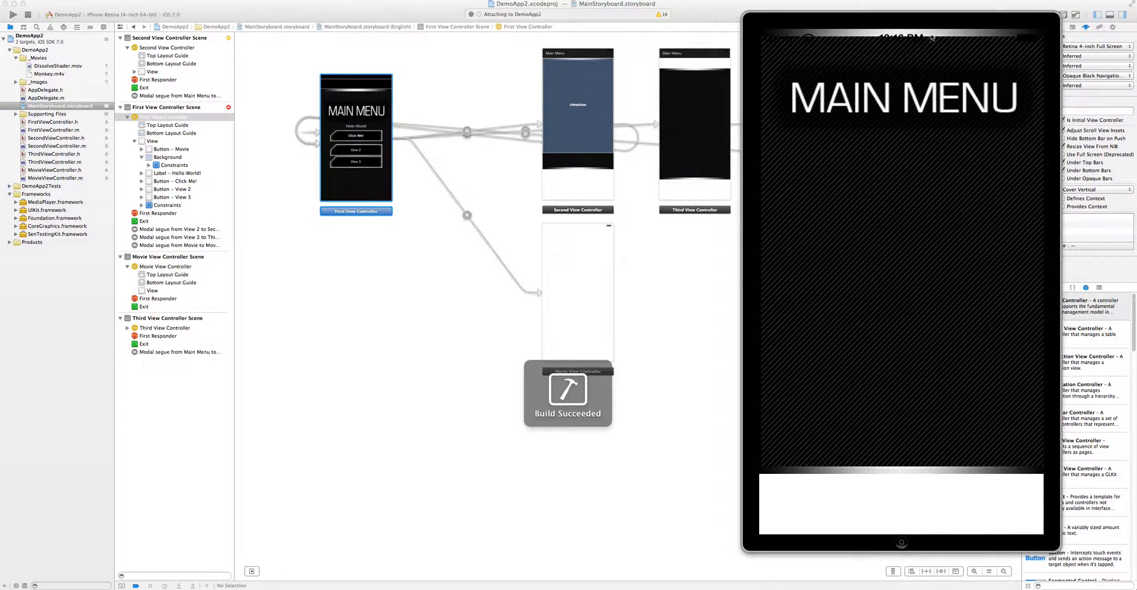
left_click(13, 13)
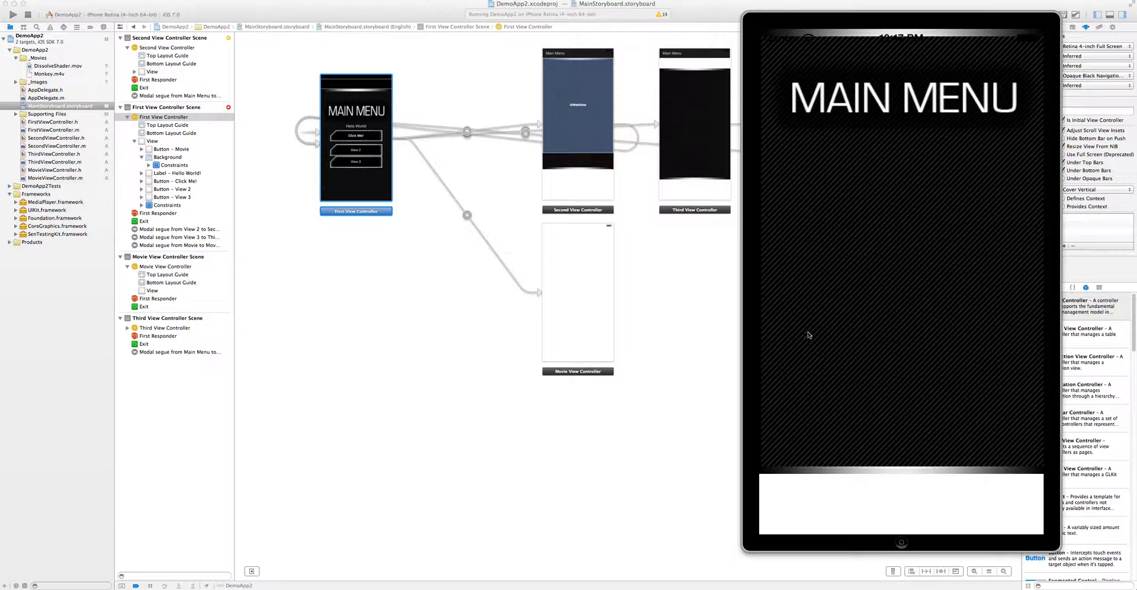
mouse_move(901, 545)
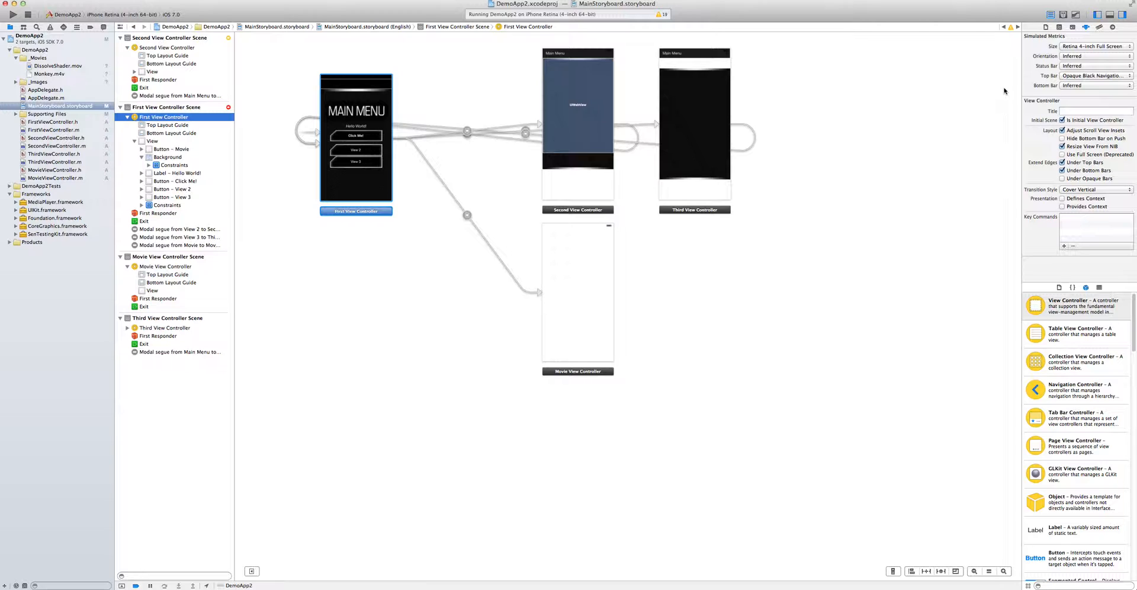
mouse_move(1109, 51)
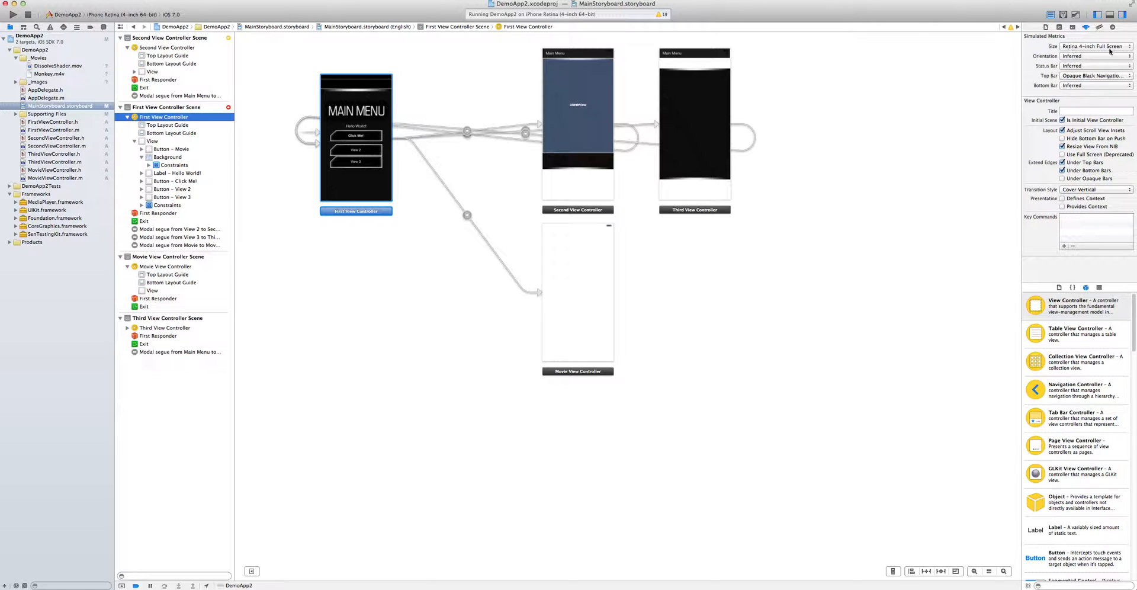
- Change the First View Controller's Simulated Metrics size to Freeform
left_click(1095, 46)
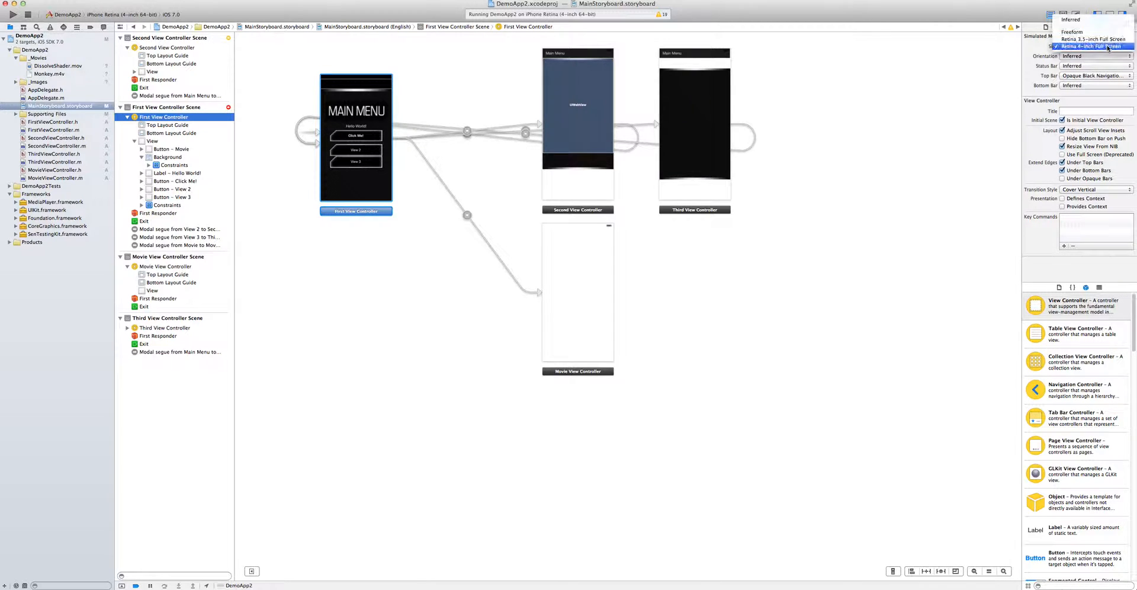
left_click(1073, 46)
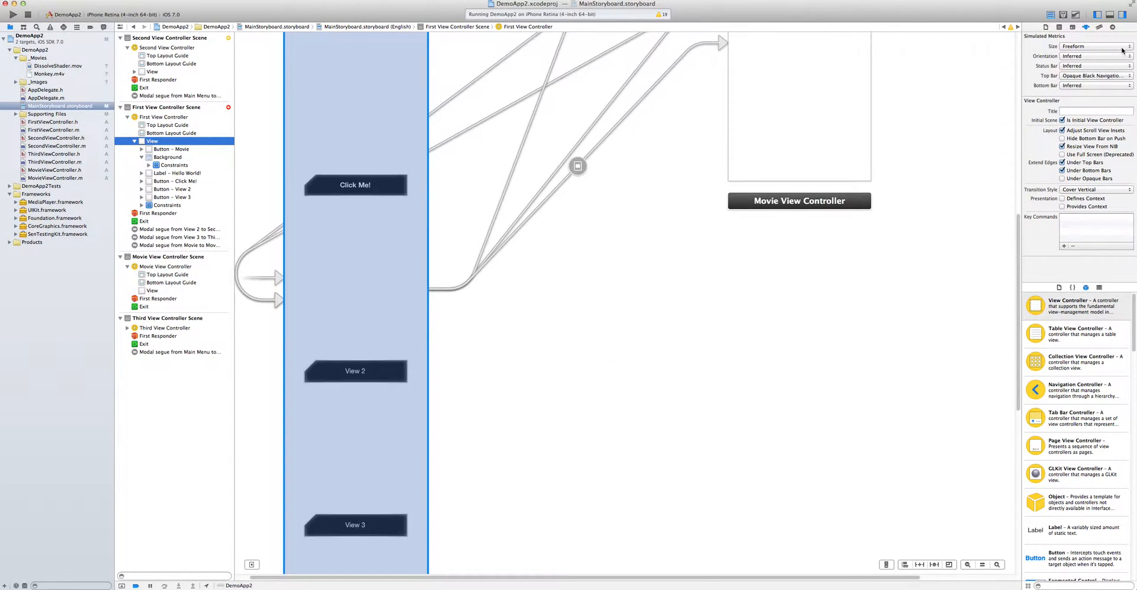
- Select the View and check its Size inspector frame: width 320, height 5,816
left_click(151, 141)
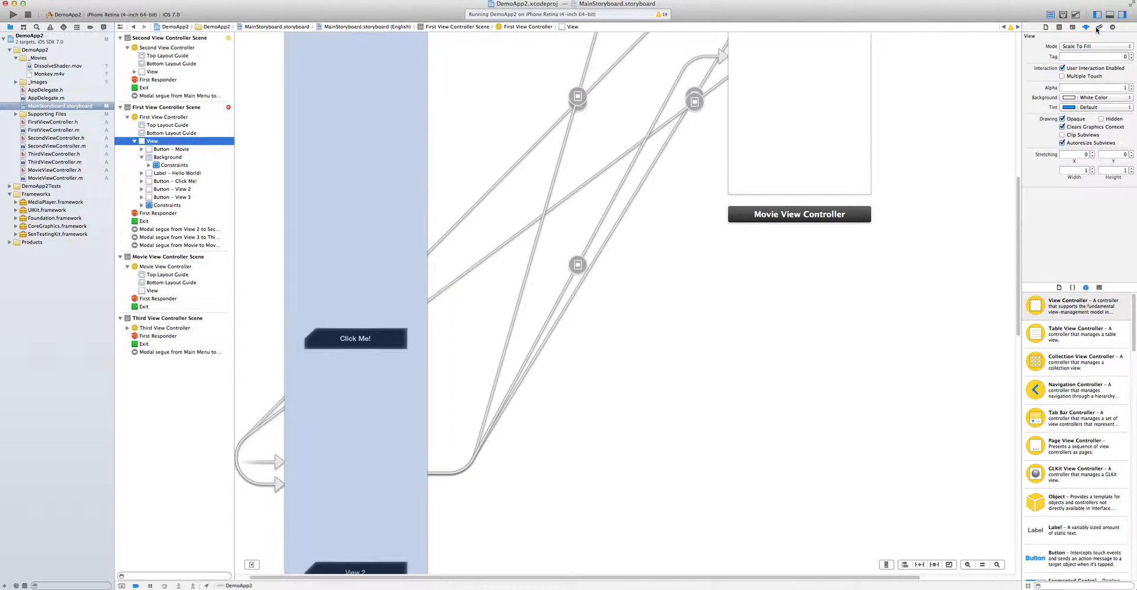
left_click(1096, 29)
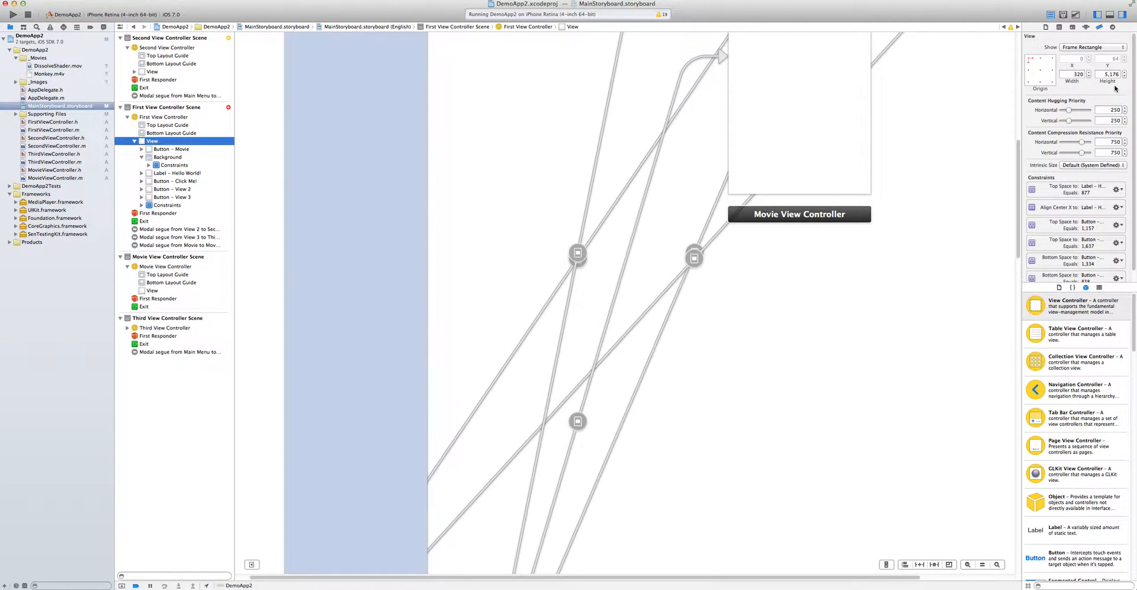
scroll("down", 3)
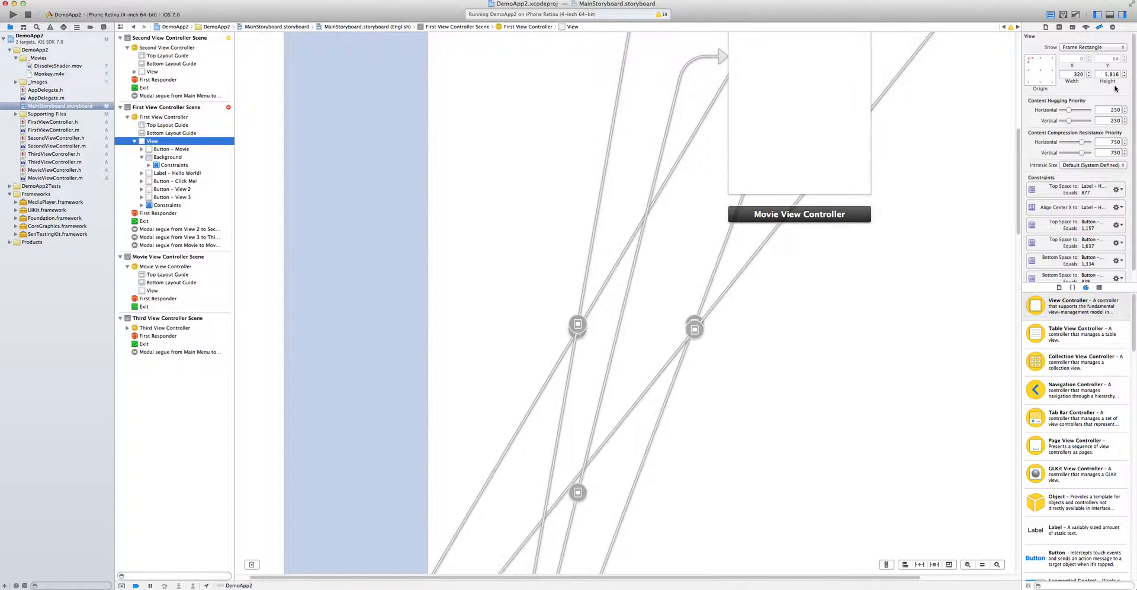